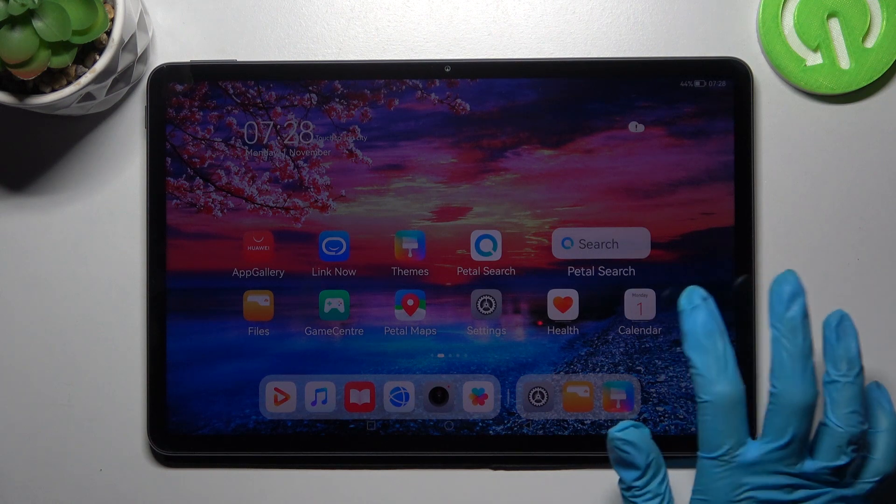
# Step: Open Huawei Calendar and select 28 November in the November 2021 month view
pyautogui.click(640, 305)
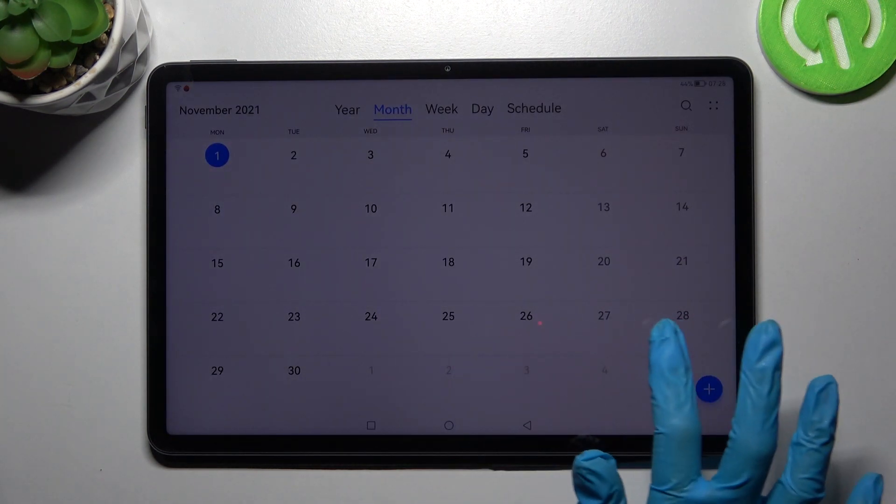
pyautogui.click(681, 315)
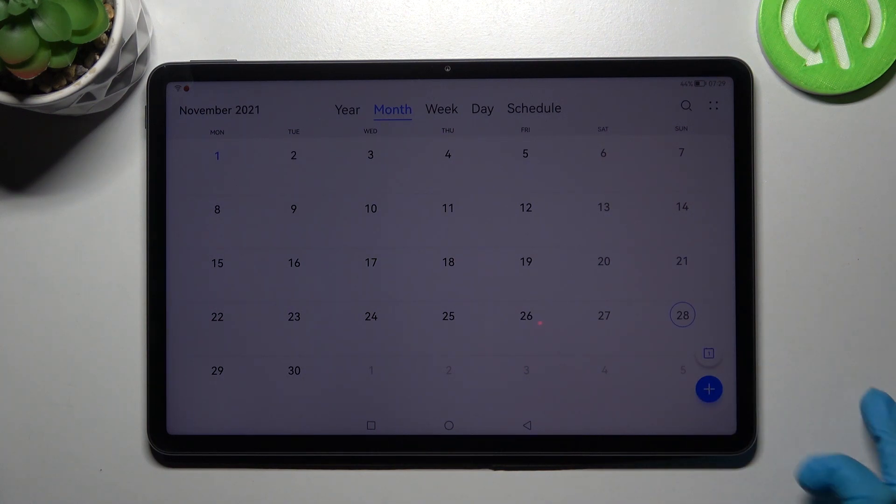
# Step: Create a 28 November event titled 'Birthday' with location 'Forks'
pyautogui.click(710, 389)
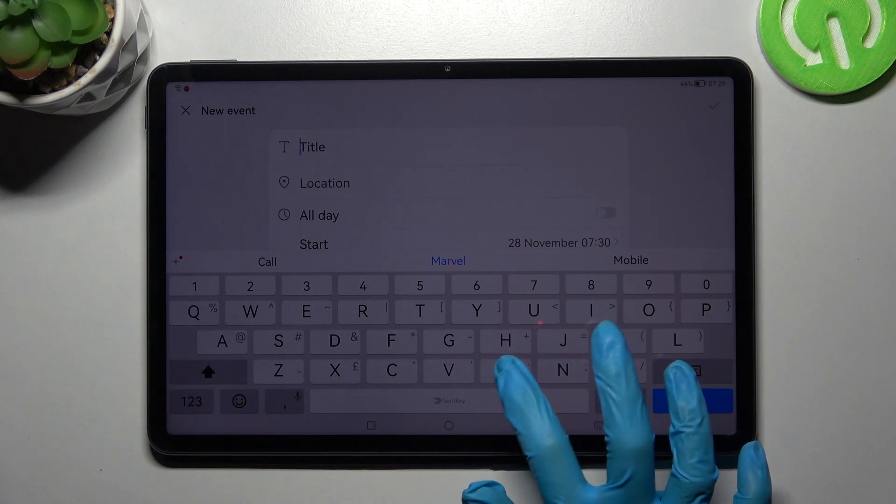
pyautogui.write('Birthday')
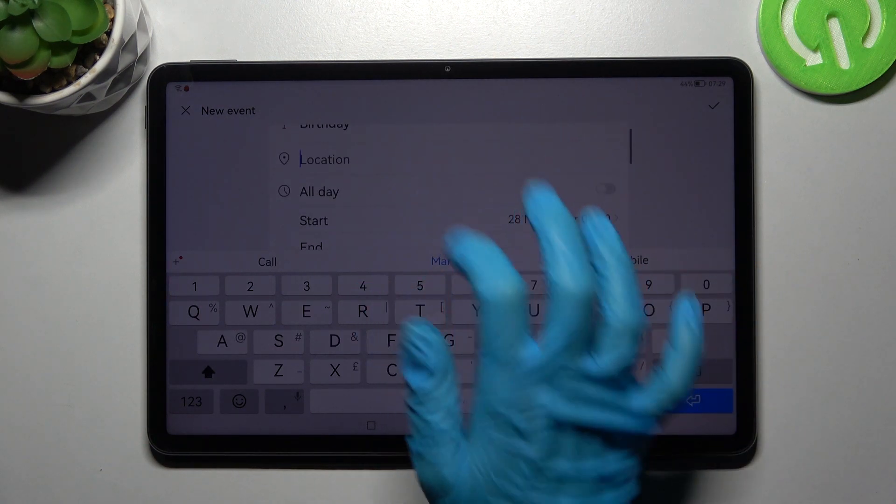
pyautogui.write('For')
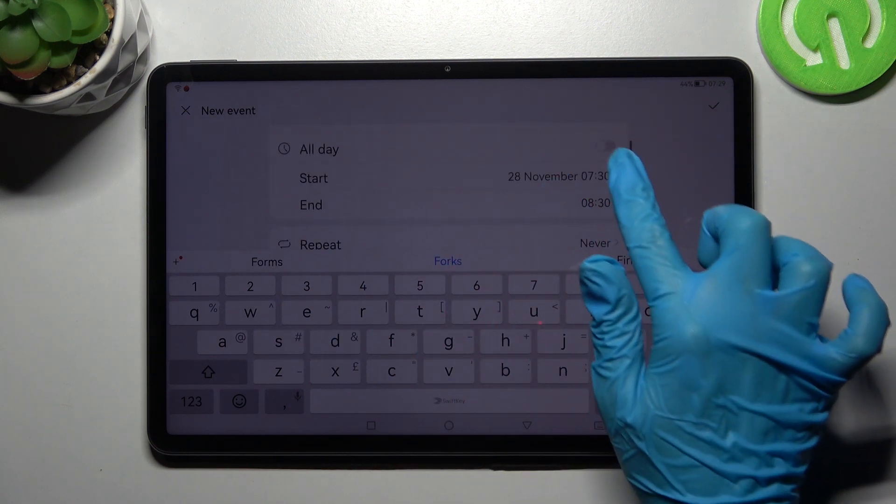
pyautogui.click(549, 178)
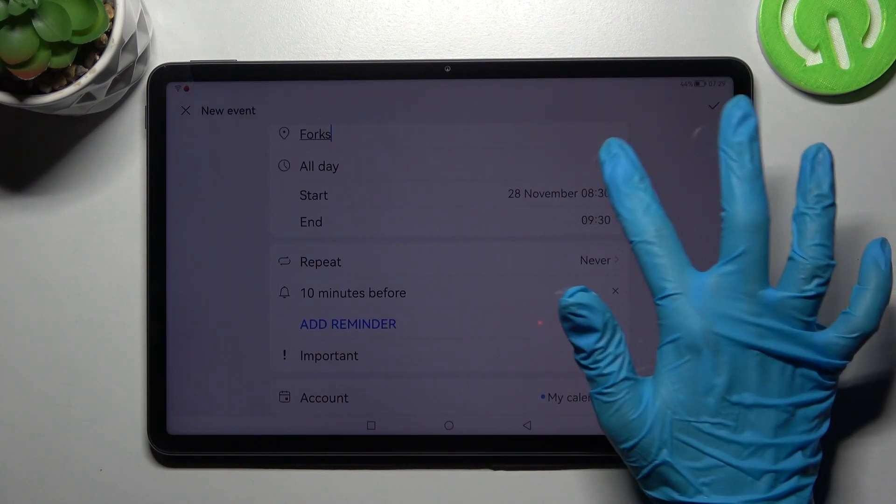
# Step: Make the Birthday event all day and set it to repeat every year
pyautogui.click(605, 206)
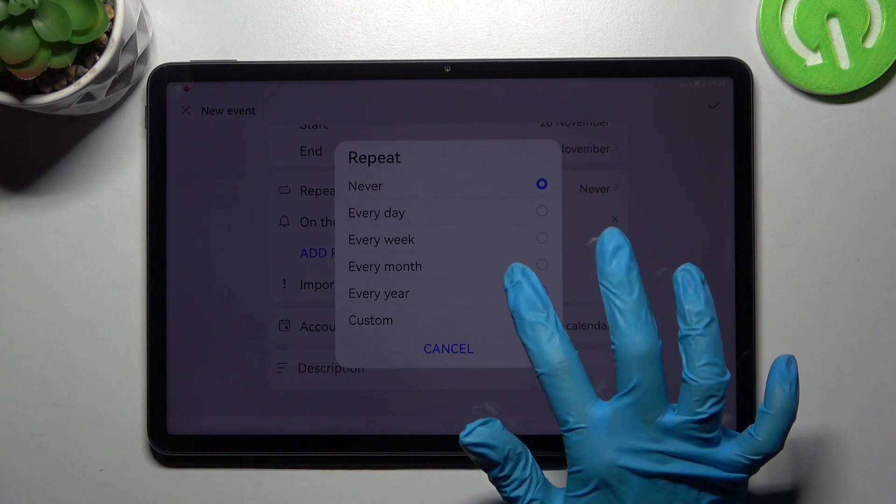
pyautogui.click(378, 293)
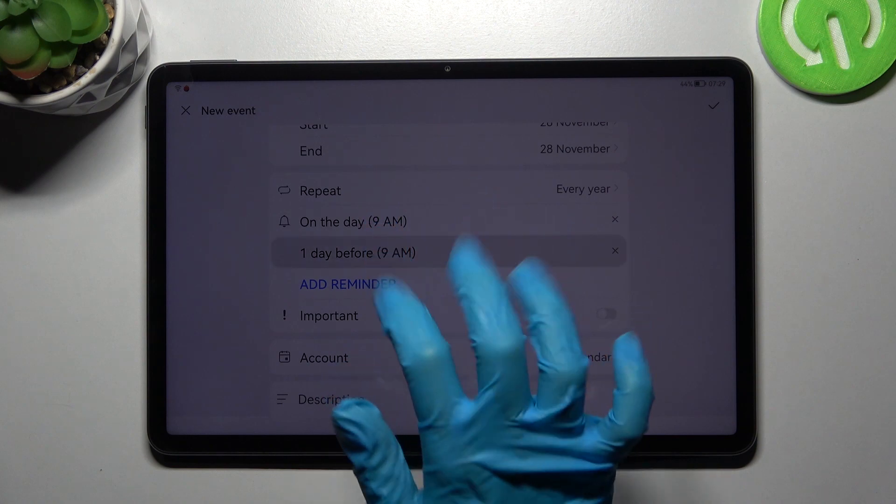
# Step: Remove the 1-day-before reminder, leave Important off, and save the Birthday event
pyautogui.click(341, 284)
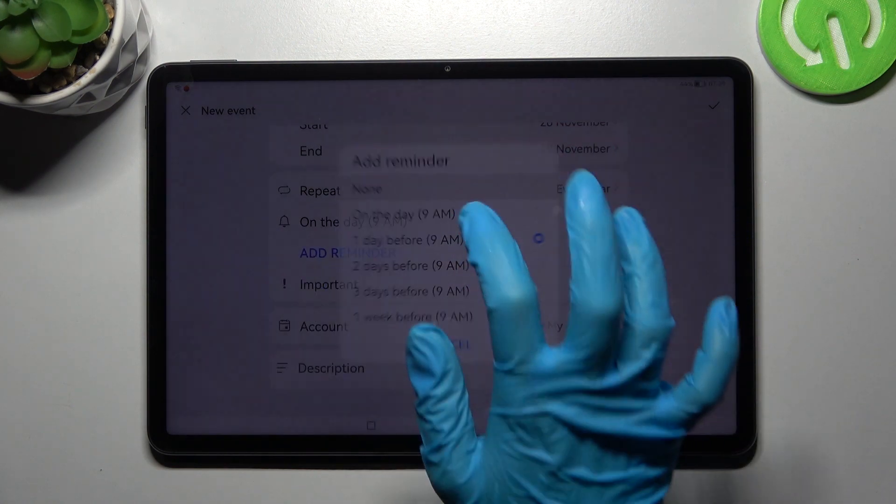
pyautogui.click(403, 214)
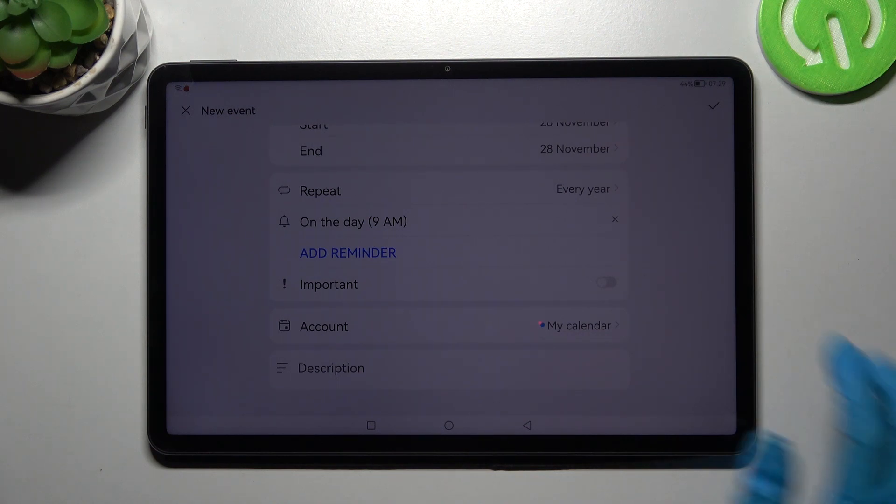
pyautogui.click(605, 283)
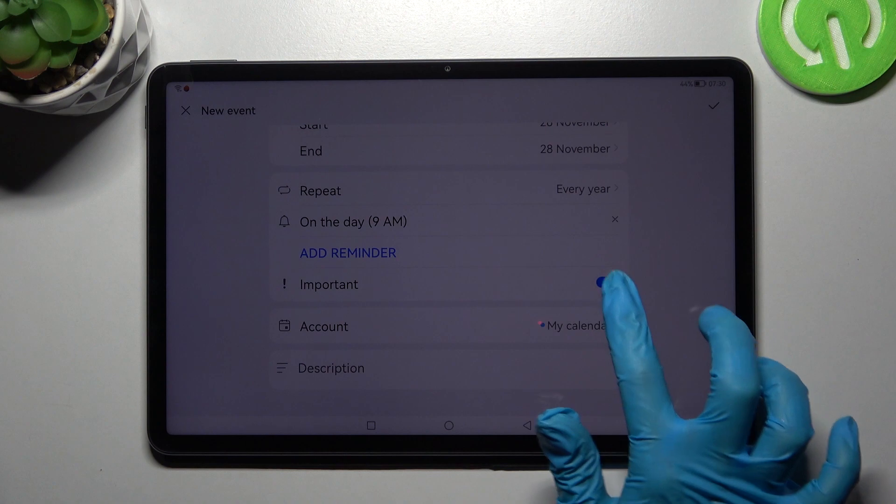
pyautogui.click(604, 283)
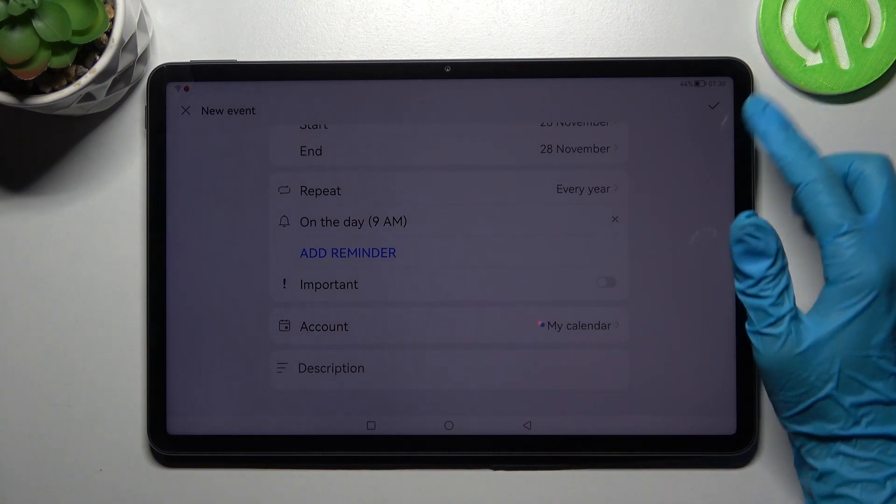
pyautogui.click(713, 107)
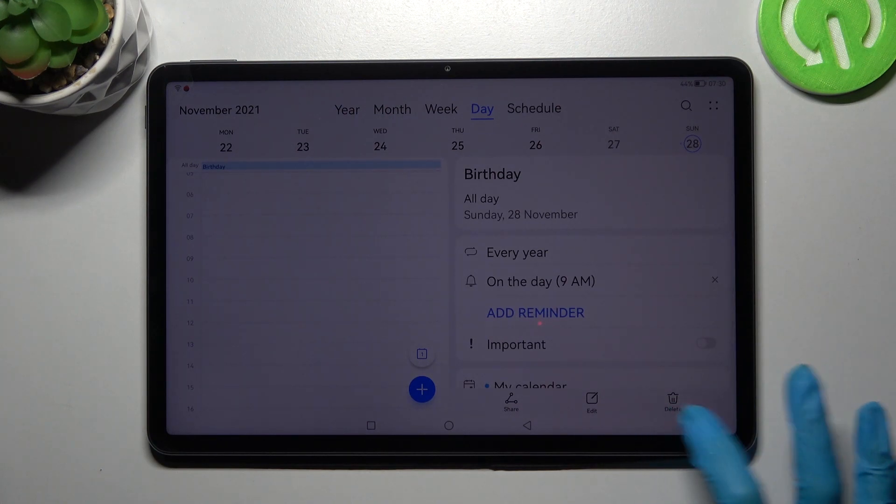
# Step: Delete the Birthday event, choosing All events in the confirmation dialog
pyautogui.click(672, 399)
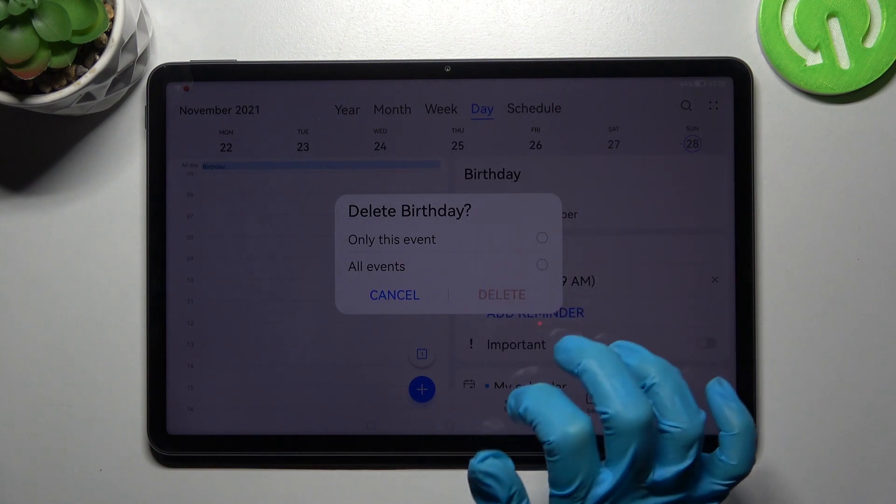
pyautogui.click(541, 265)
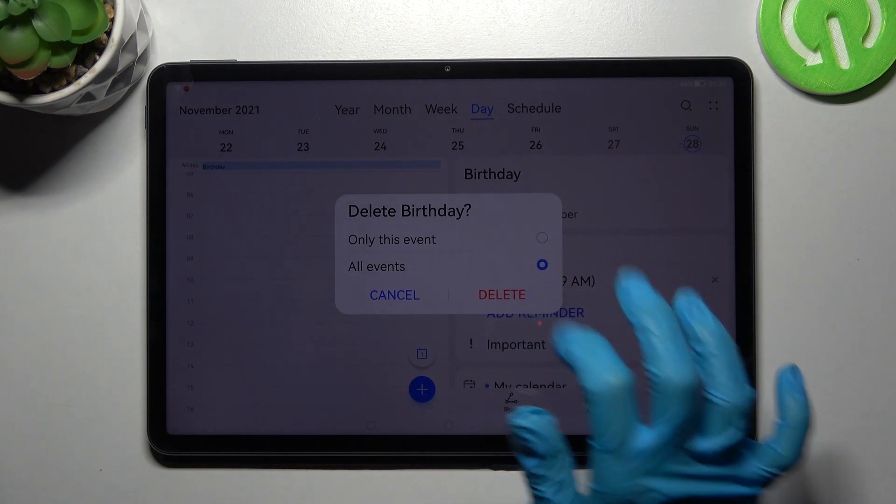